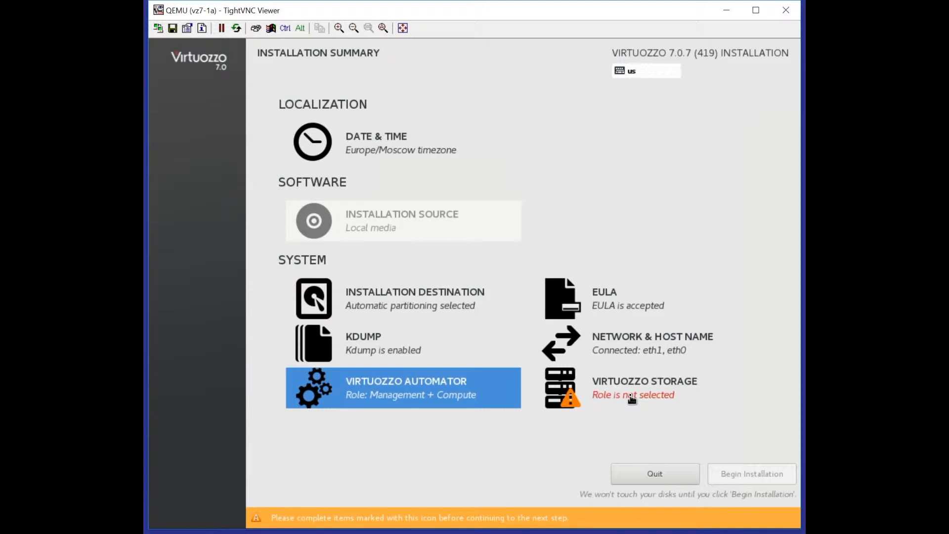
# Open the Virtuozzo Storage node role settings from the Installation Summary
pyautogui.click(566, 387)
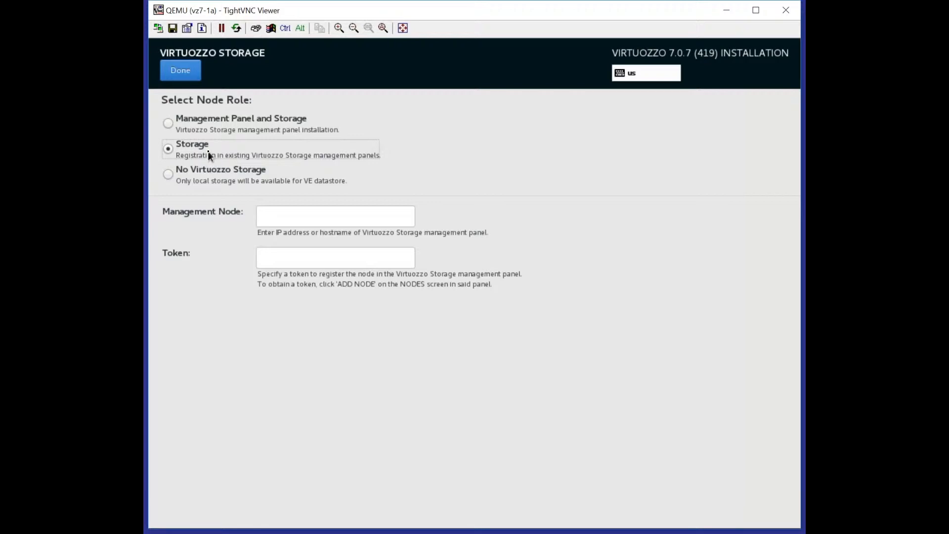
pyautogui.moveTo(211, 149)
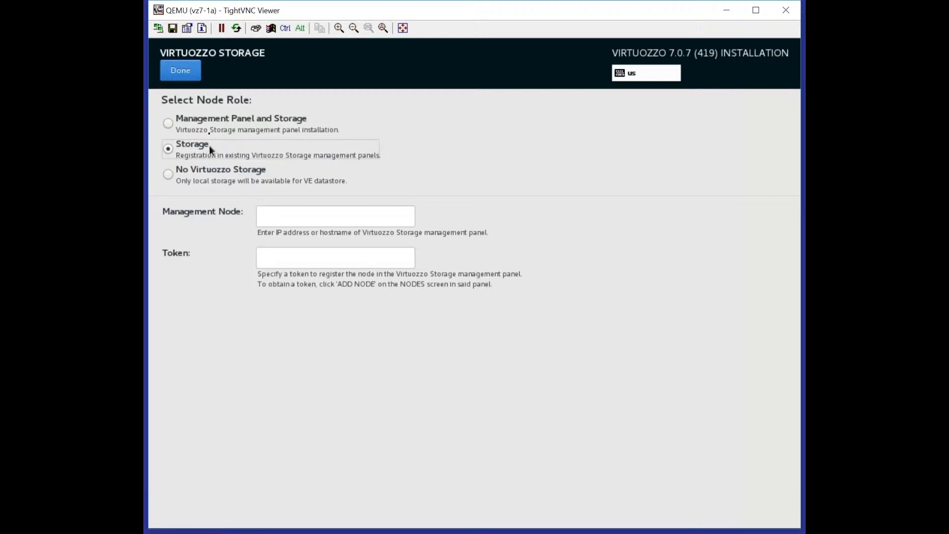
# Choose the Management Panel and Storage role and enter the Storage UI IP address 172.16.11
pyautogui.click(168, 122)
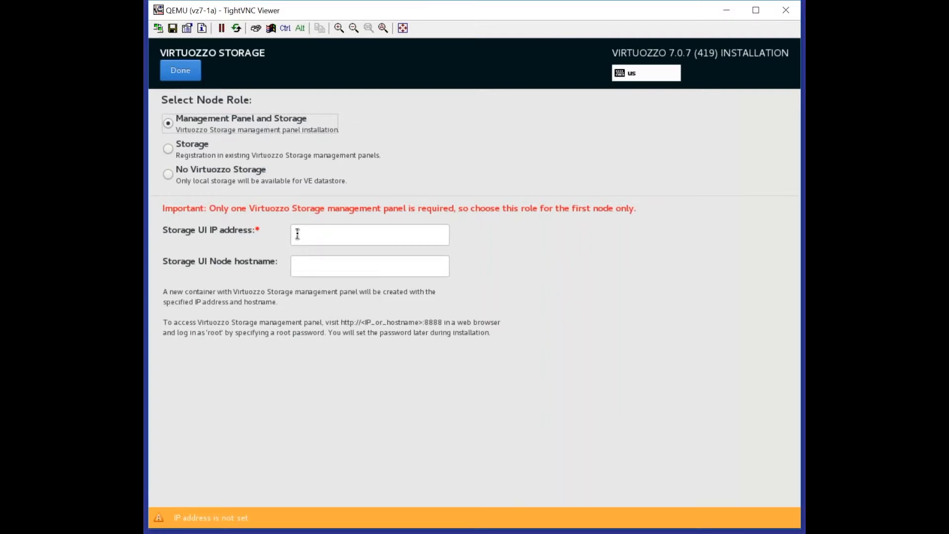
pyautogui.write('172.1')
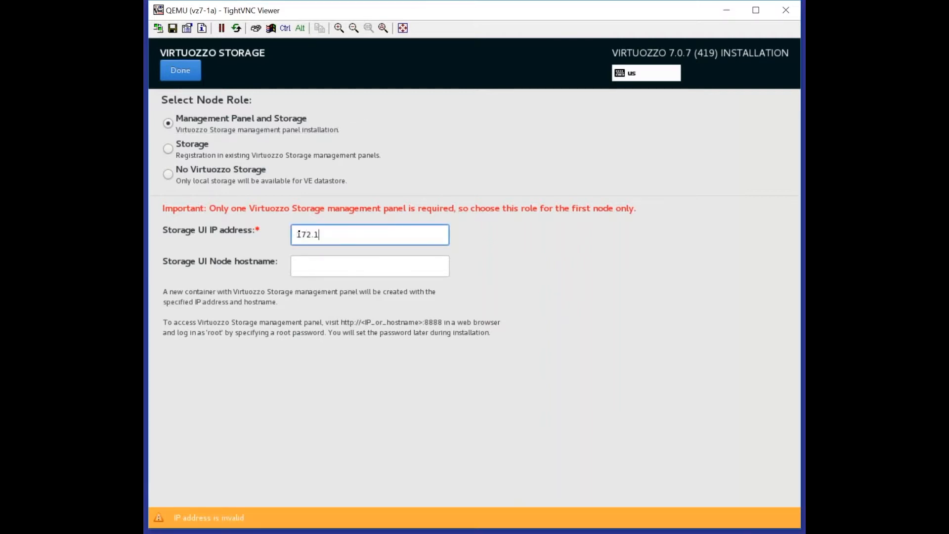
pyautogui.write('6.11')
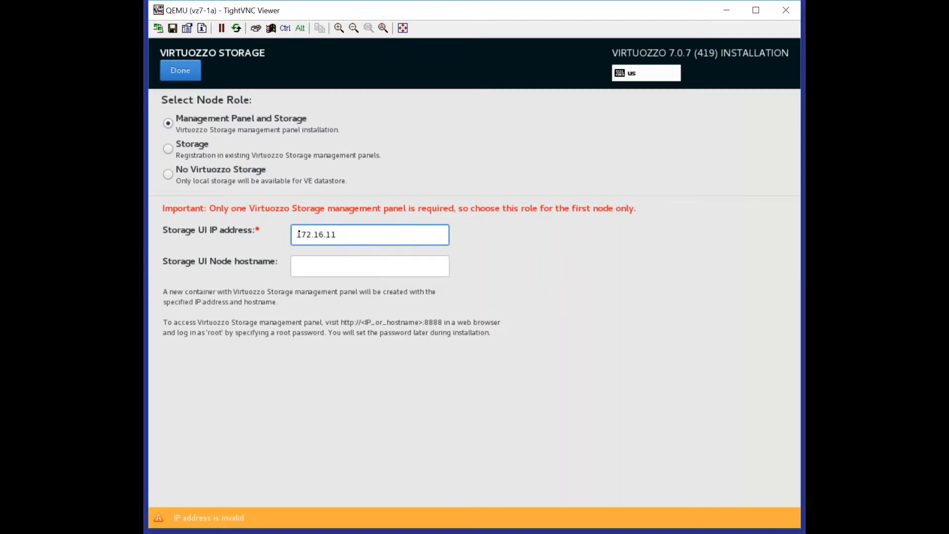
pyautogui.write('.')
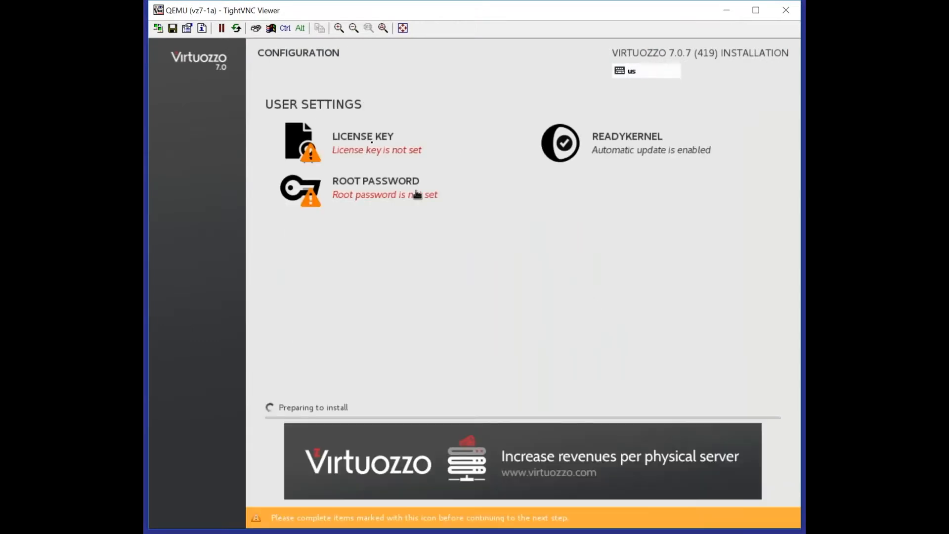
pyautogui.click(363, 136)
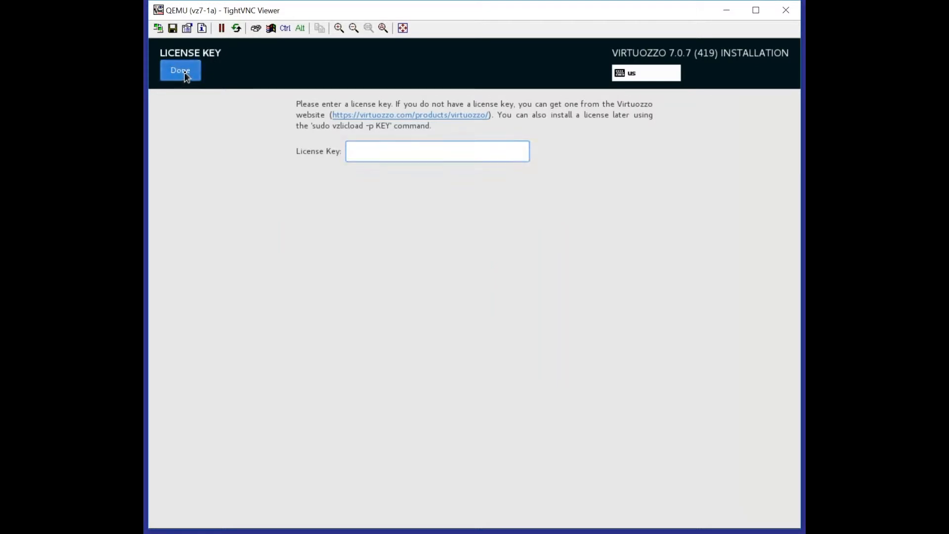
pyautogui.click(180, 70)
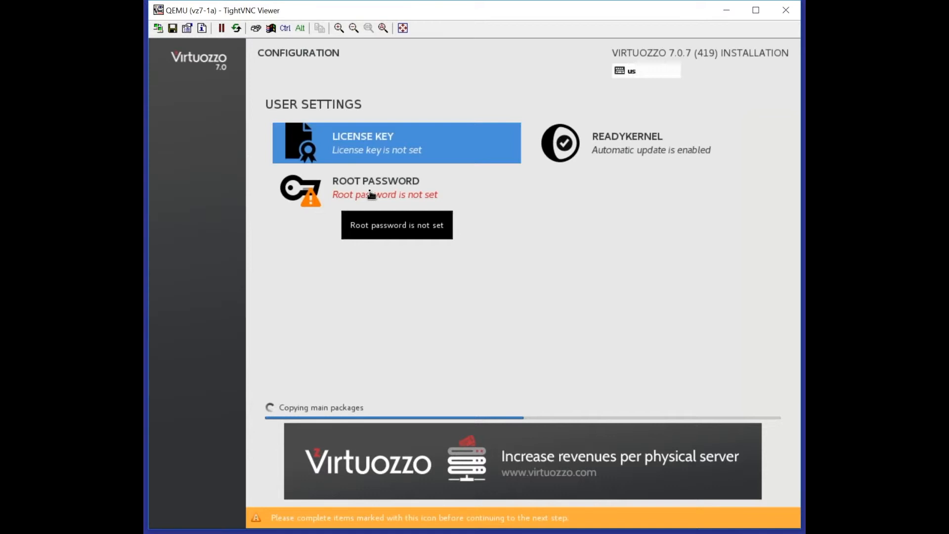
# Set and confirm the root password in the Root Password settings and return to the summary
pyautogui.click(376, 188)
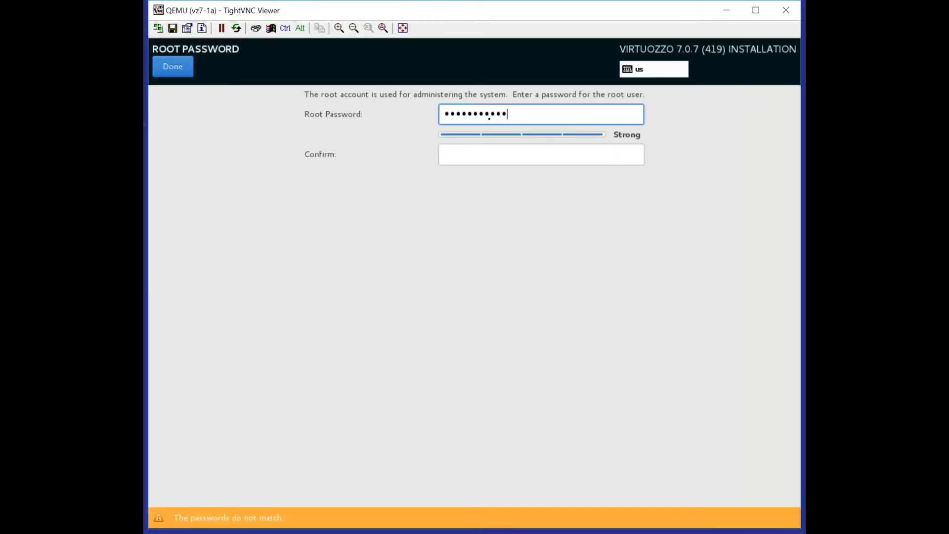
pyautogui.write('•••••')
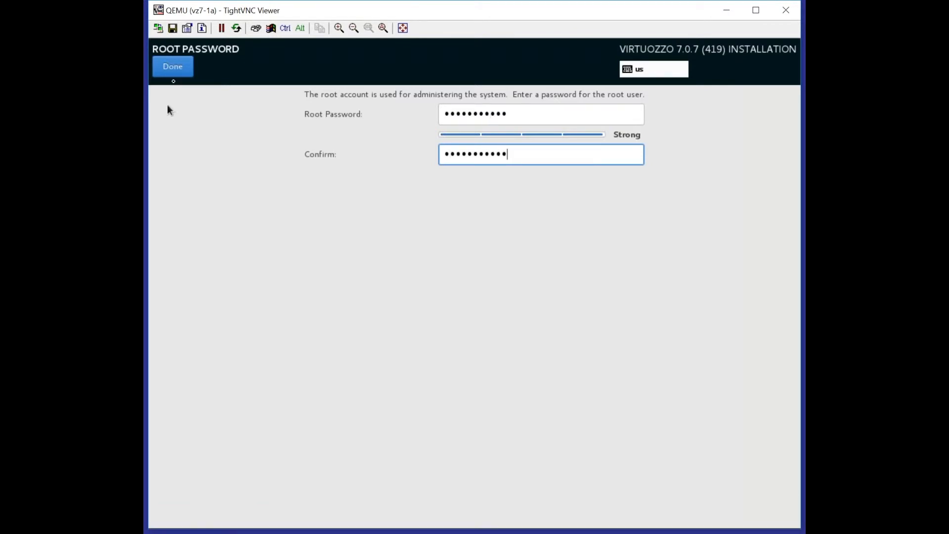
pyautogui.click(172, 66)
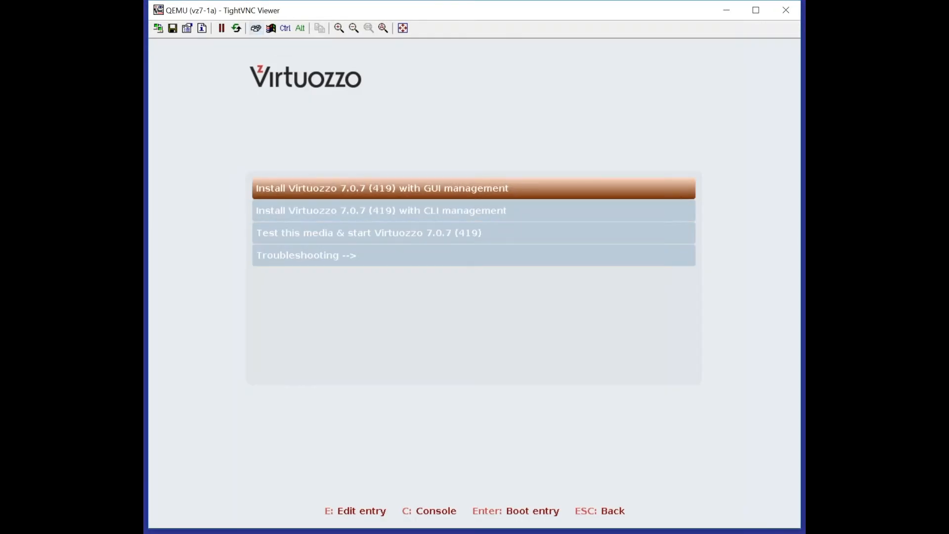
pyautogui.moveTo(268, 27)
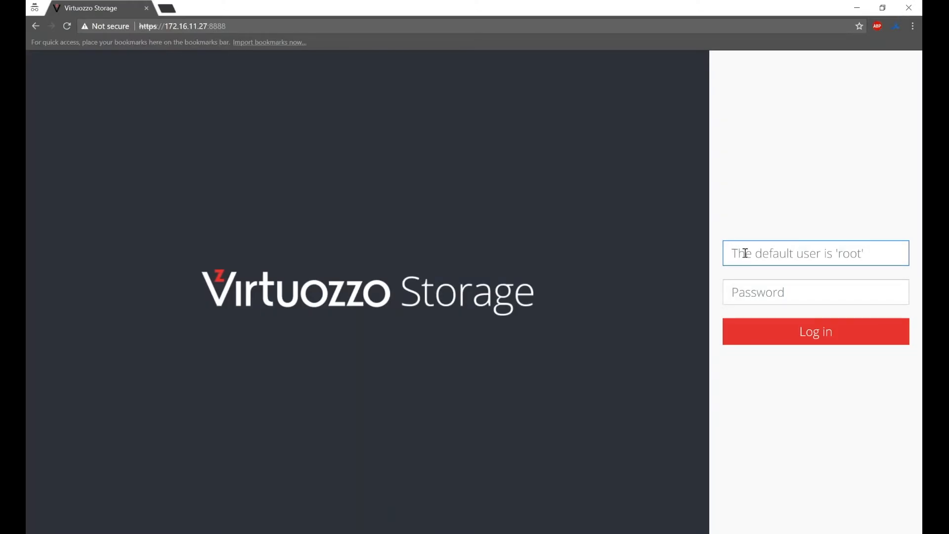
# Log in to the Virtuozzo Storage panel as root, retrying until the Nodes page lists vz7-1a
pyautogui.click(784, 254)
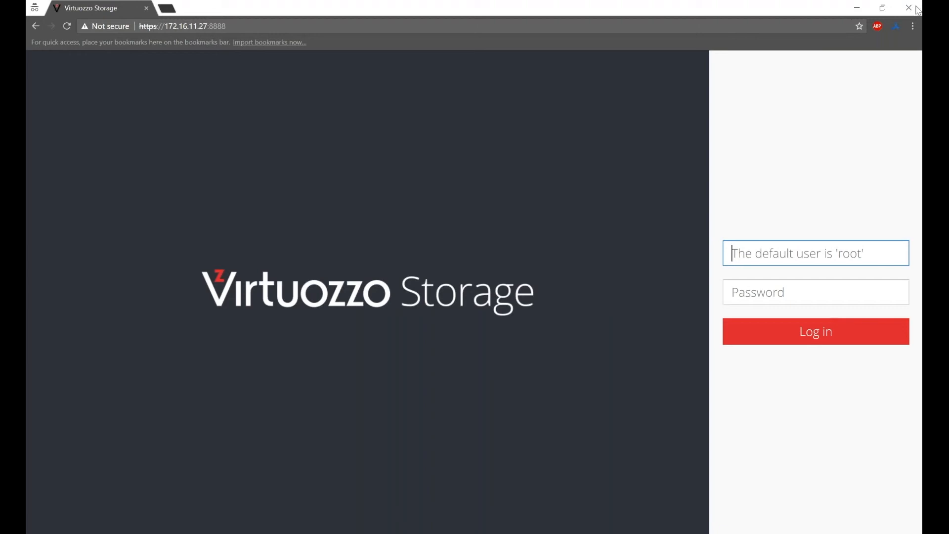
pyautogui.click(816, 332)
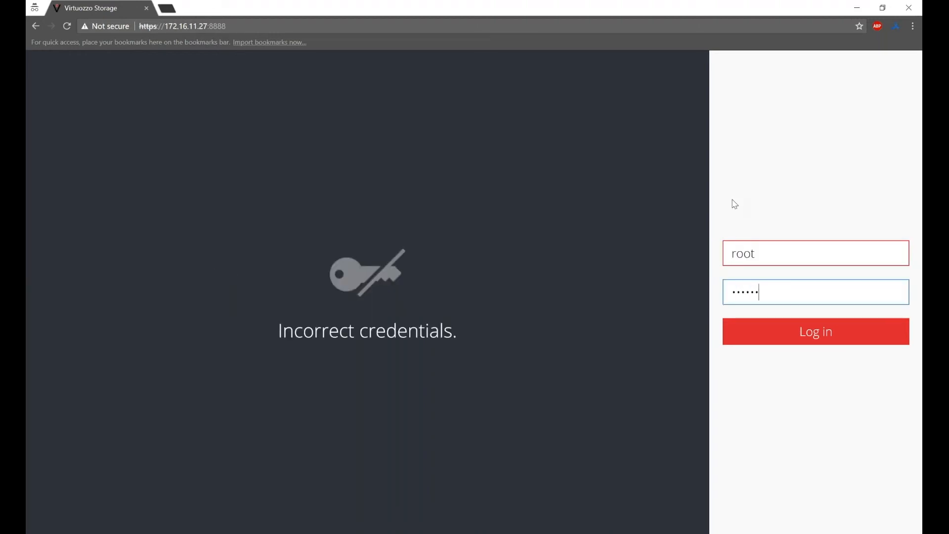
pyautogui.click(816, 331)
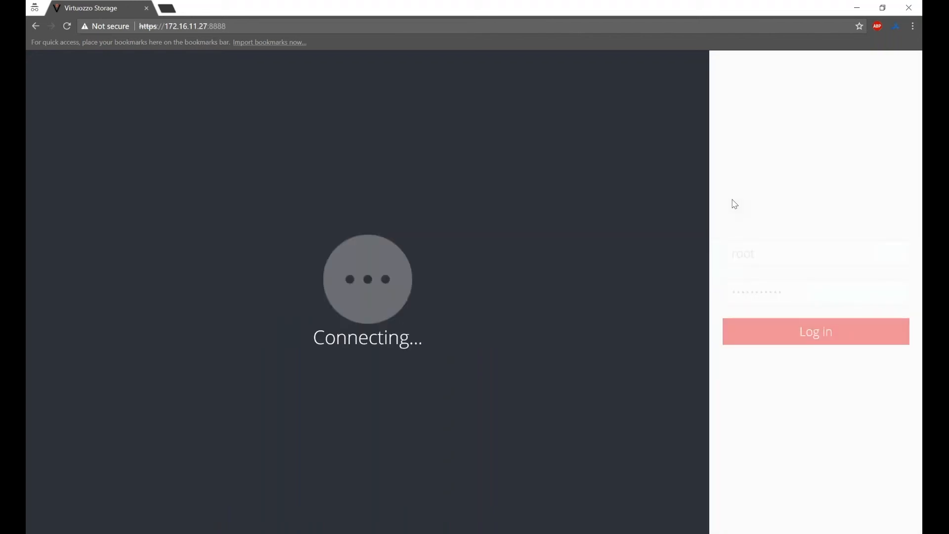
pyautogui.click(816, 331)
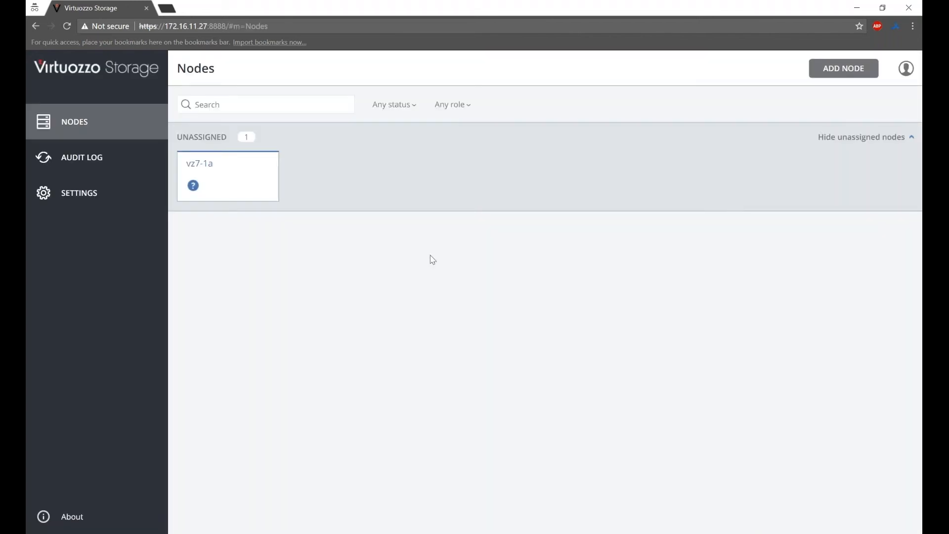
pyautogui.moveTo(411, 241)
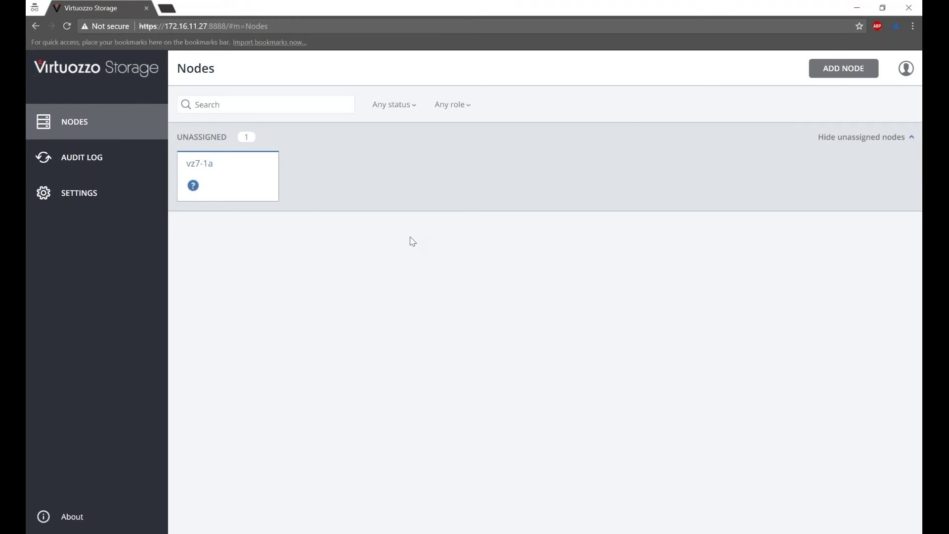
pyautogui.moveTo(404, 238)
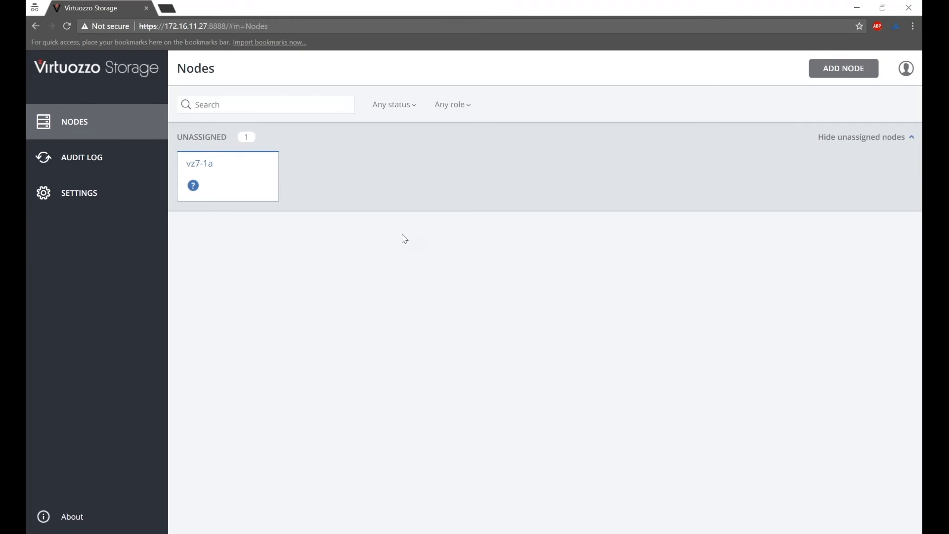
pyautogui.moveTo(218, 176)
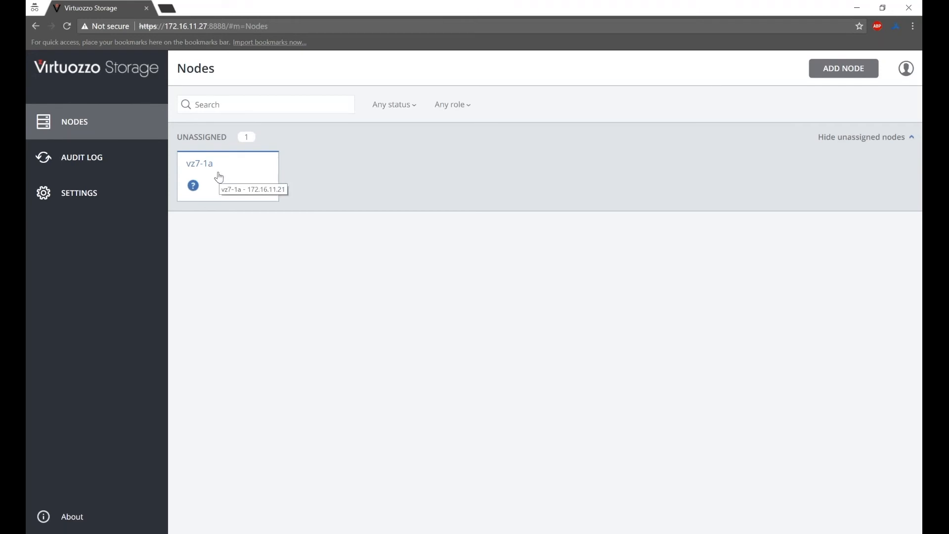
pyautogui.moveTo(862, 151)
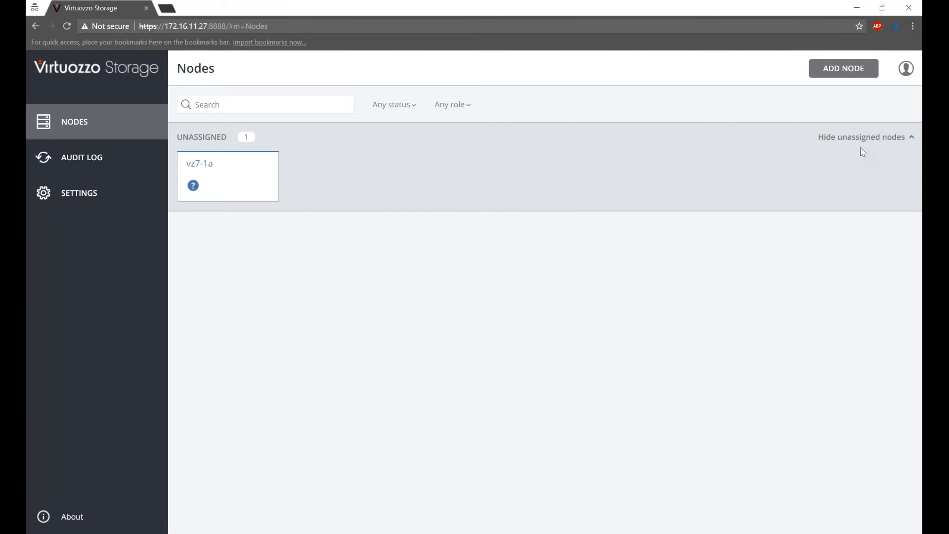
pyautogui.moveTo(299, 209)
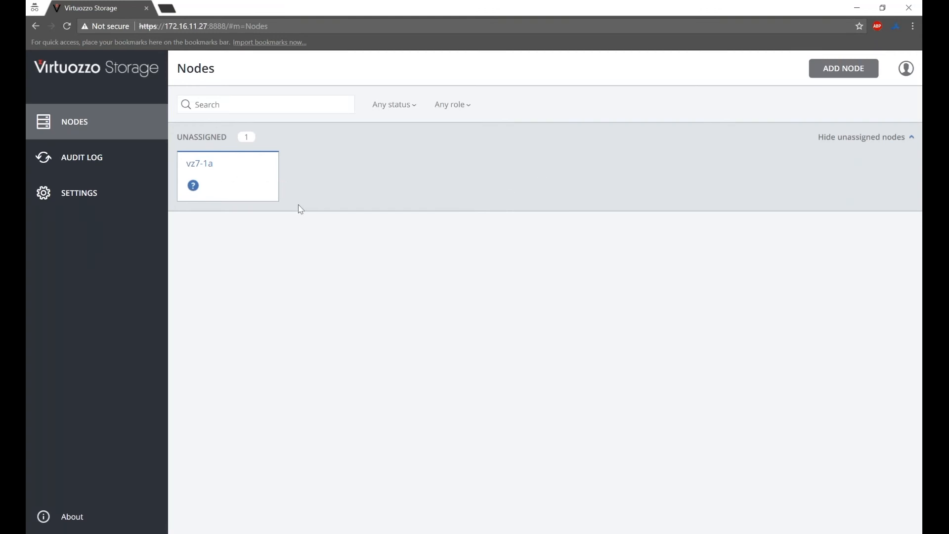
pyautogui.moveTo(809, 331)
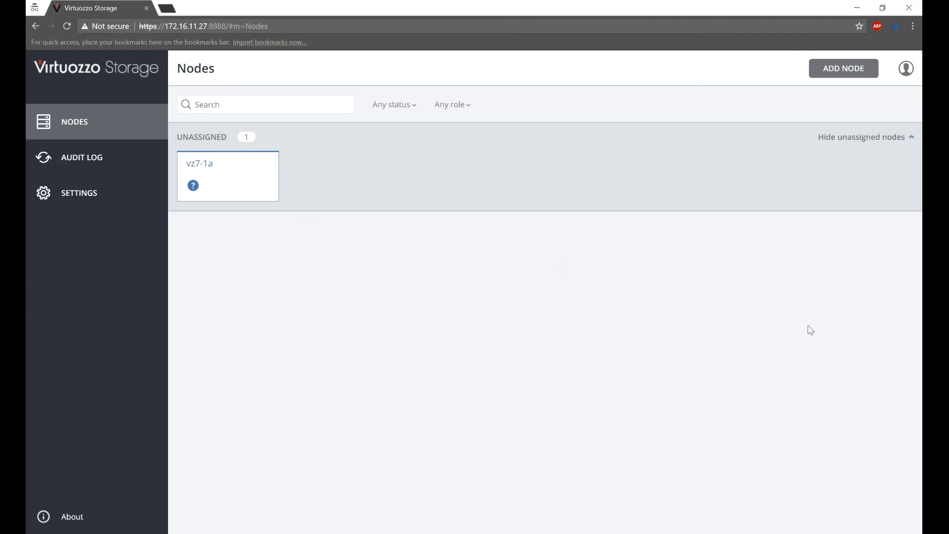
pyautogui.moveTo(898, 222)
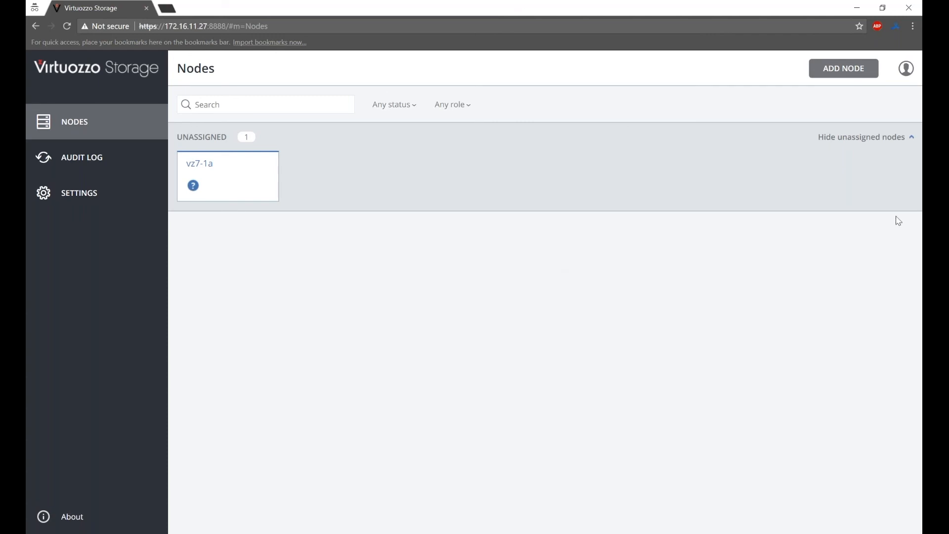